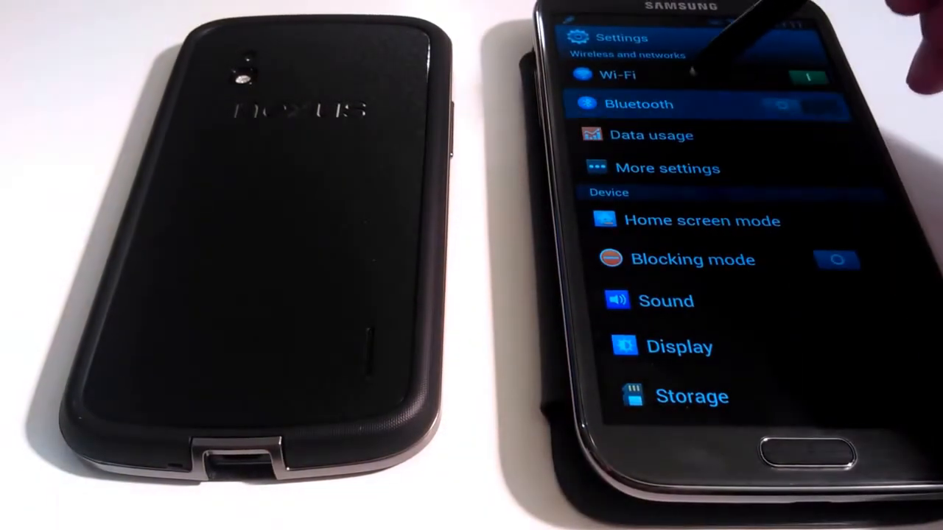
pyautogui.click(640, 103)
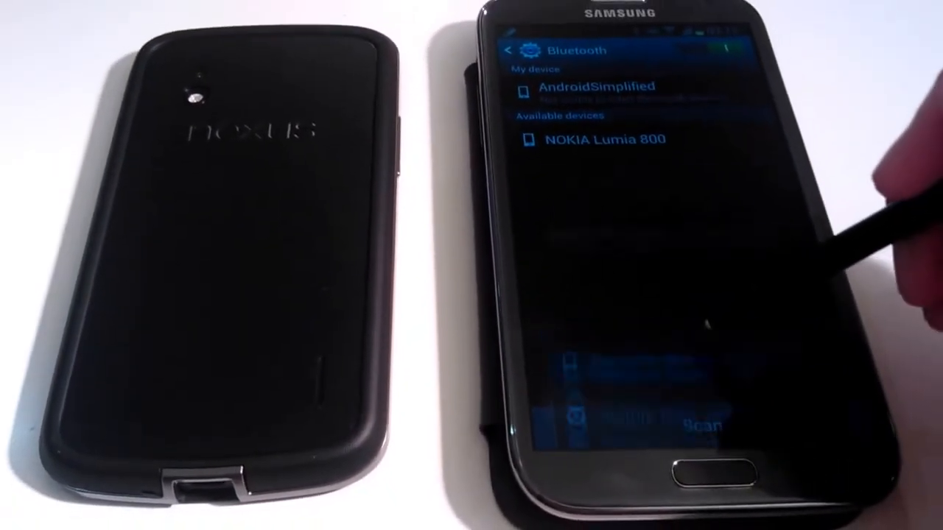
pyautogui.click(595, 88)
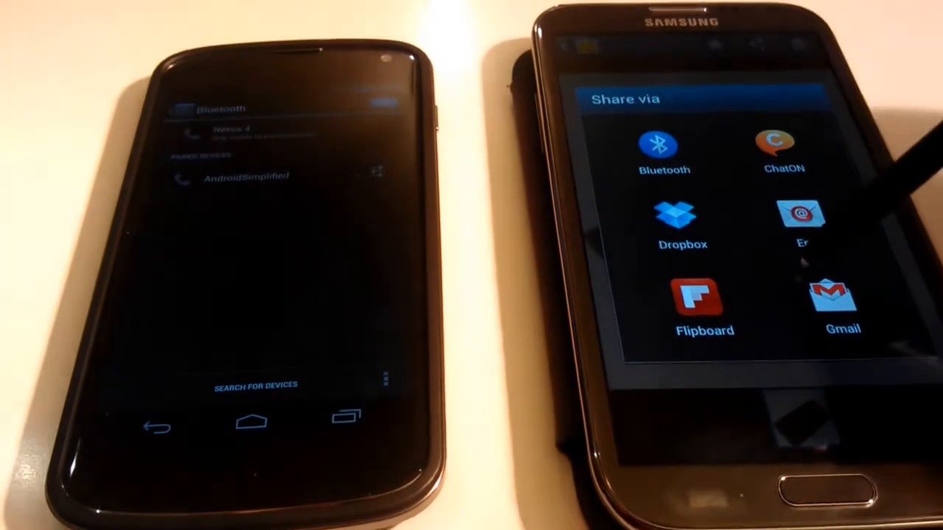
pyautogui.scroll(-3)
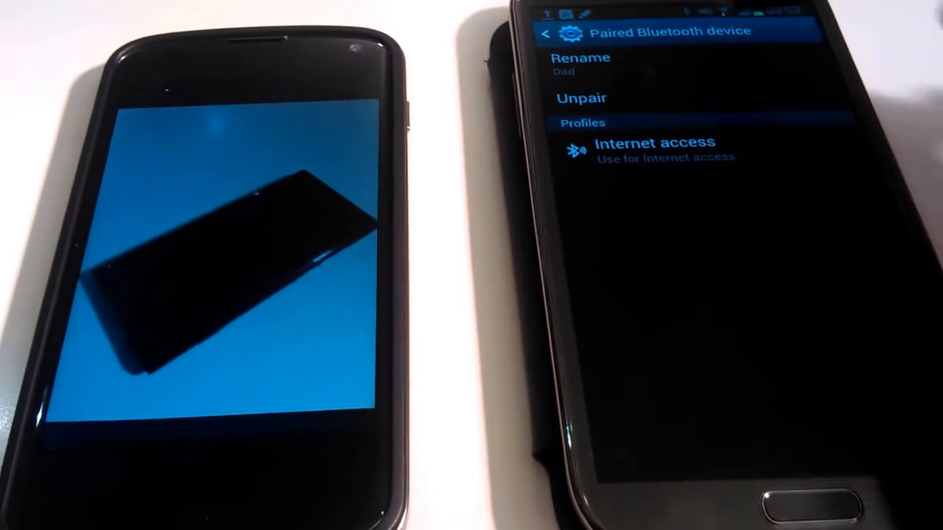
pyautogui.click(547, 31)
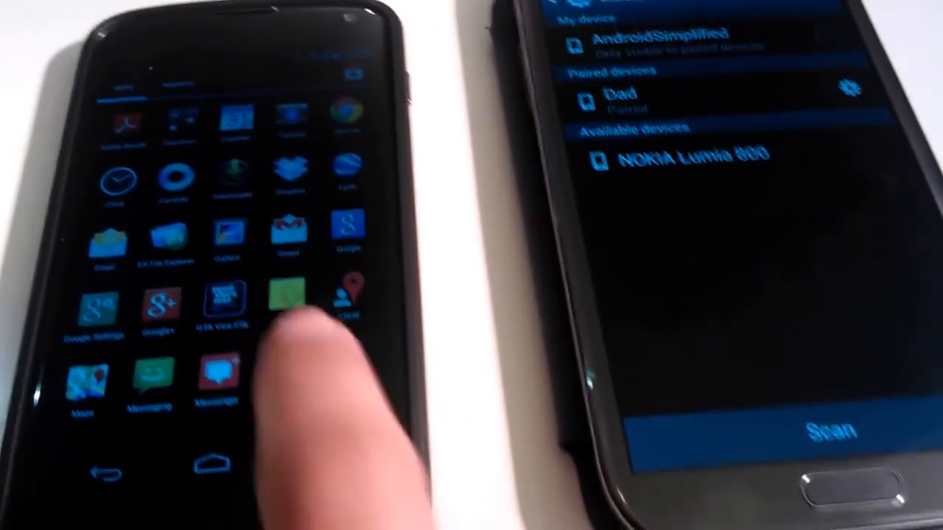
pyautogui.scroll(-3)
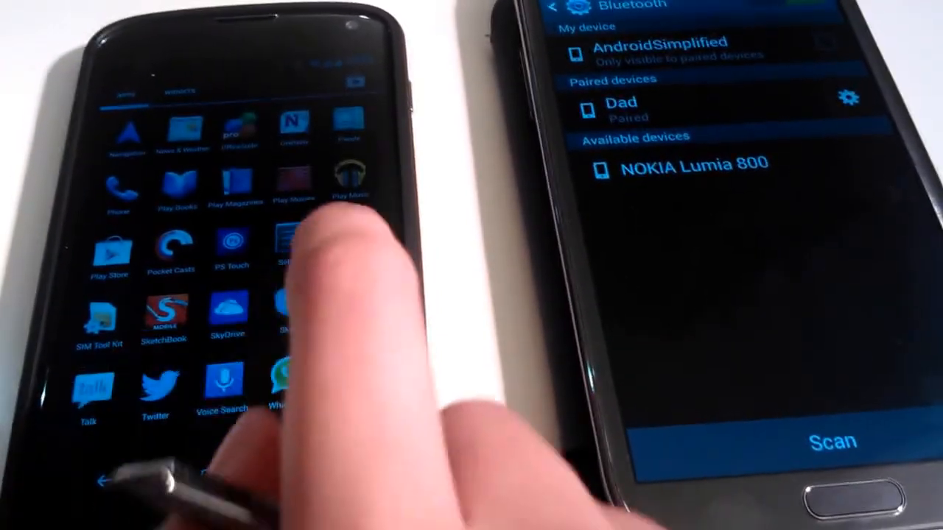